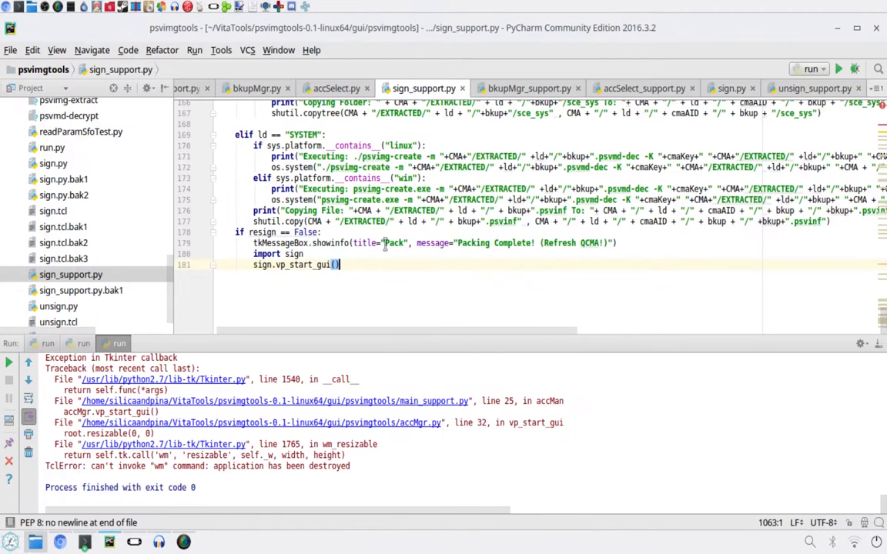
# Step: Rerun the psvimgtools run.py script in PyCharm after the crash
pyautogui.click(838, 69)
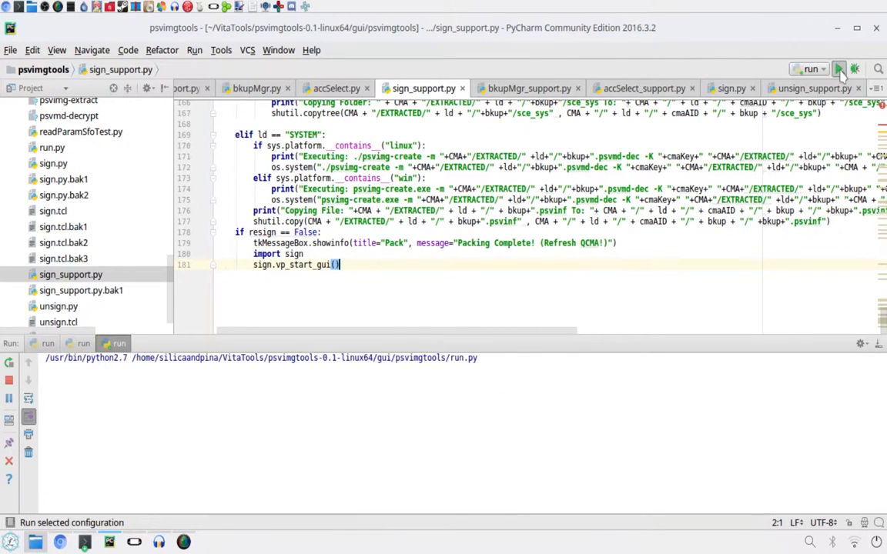
# Step: Launch PSVimgTools again so the main window and Backup Manager come up
pyautogui.click(837, 69)
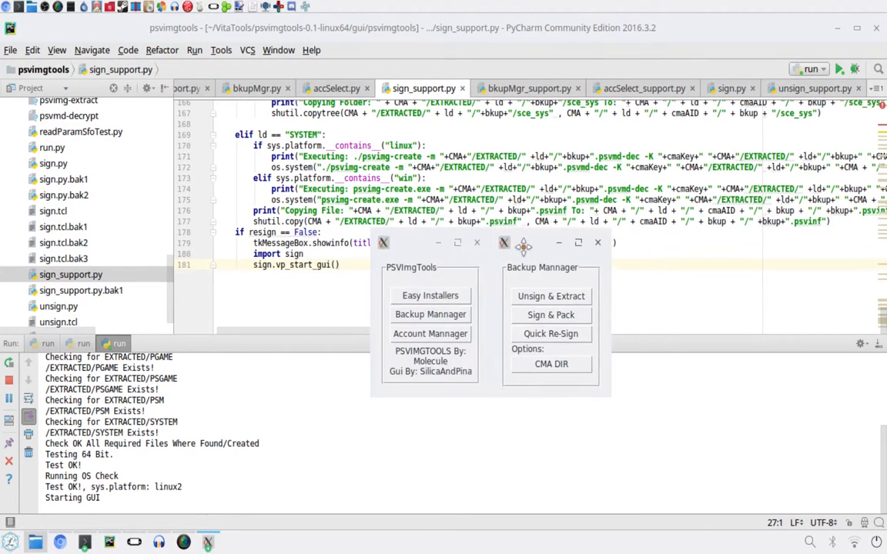
pyautogui.moveTo(551, 332)
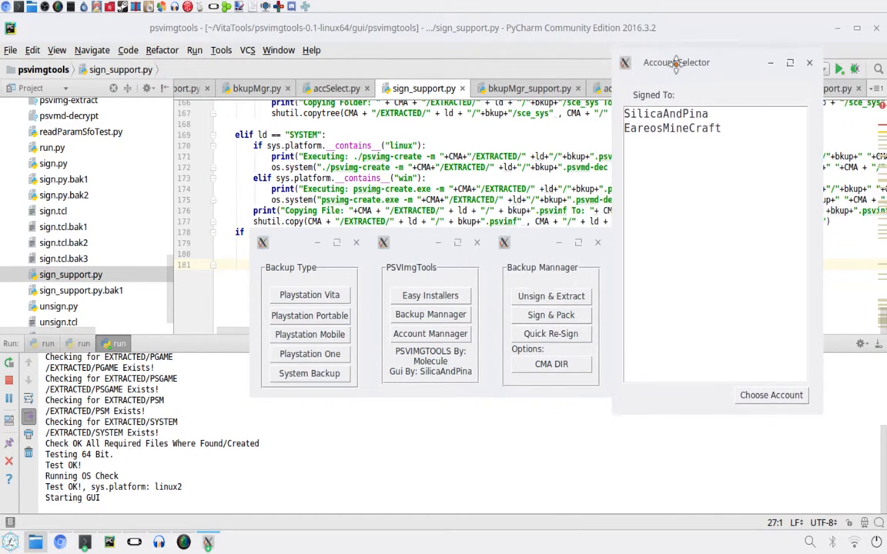
# Step: Confirm the account and select backup PCSB00040 in the Unsign Backup list
pyautogui.click(672, 120)
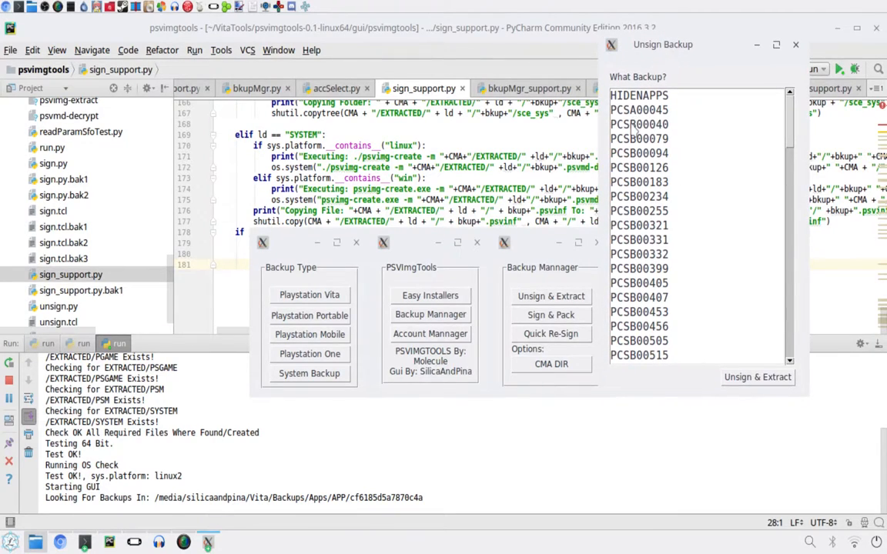
pyautogui.click(639, 123)
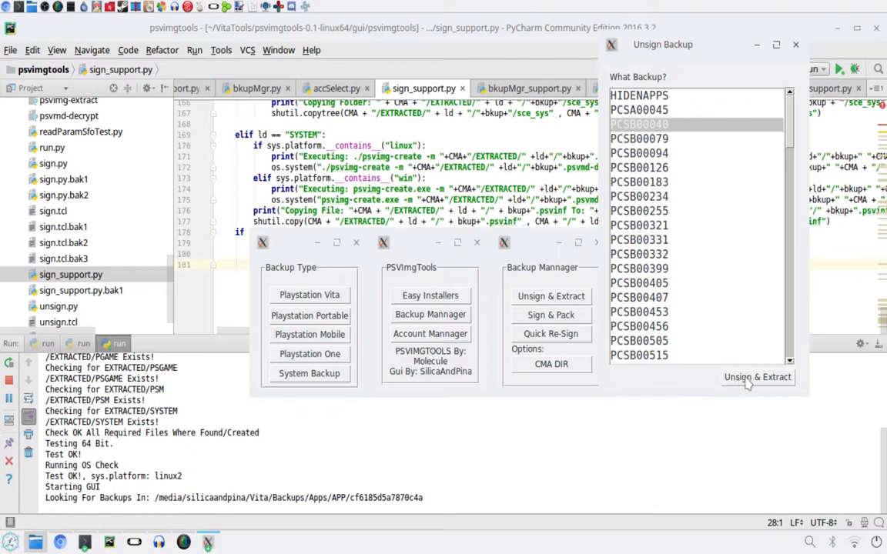
# Step: Unsign and extract backup PCSB00040, then start Quick Re-Sign
pyautogui.click(758, 377)
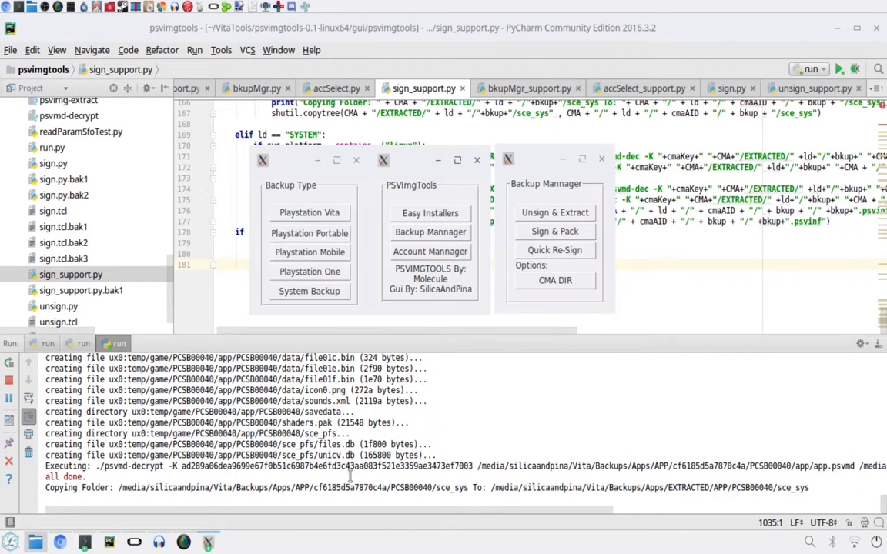
pyautogui.click(555, 231)
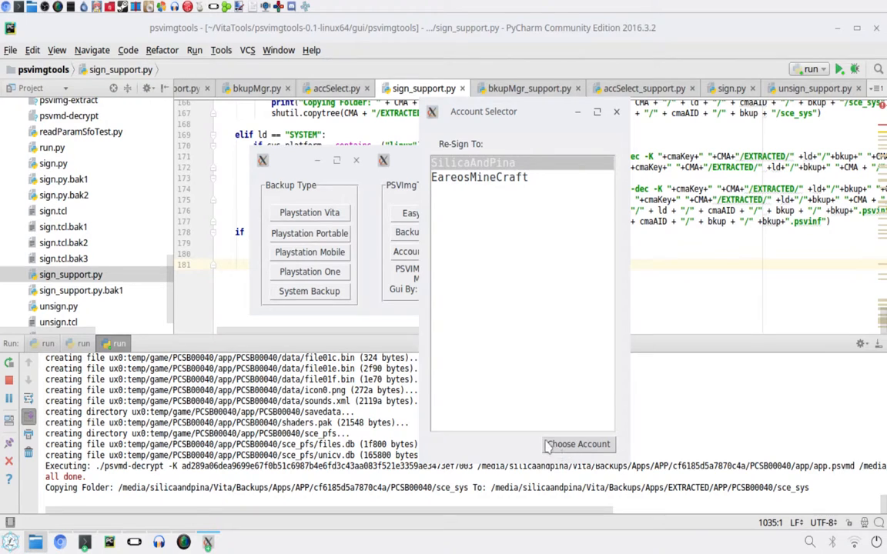
# Step: Confirm the target account so PCSB00040 is re-signed and repacked
pyautogui.click(579, 443)
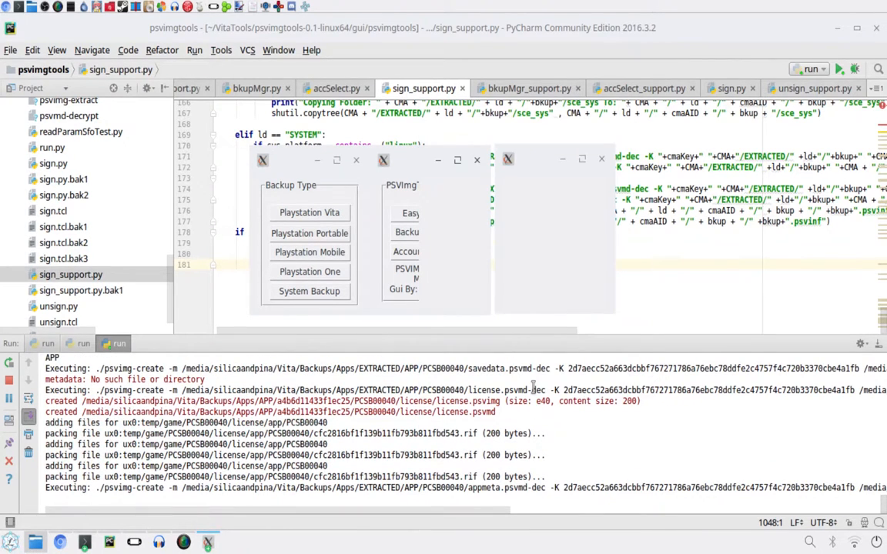
pyautogui.scroll(-3)
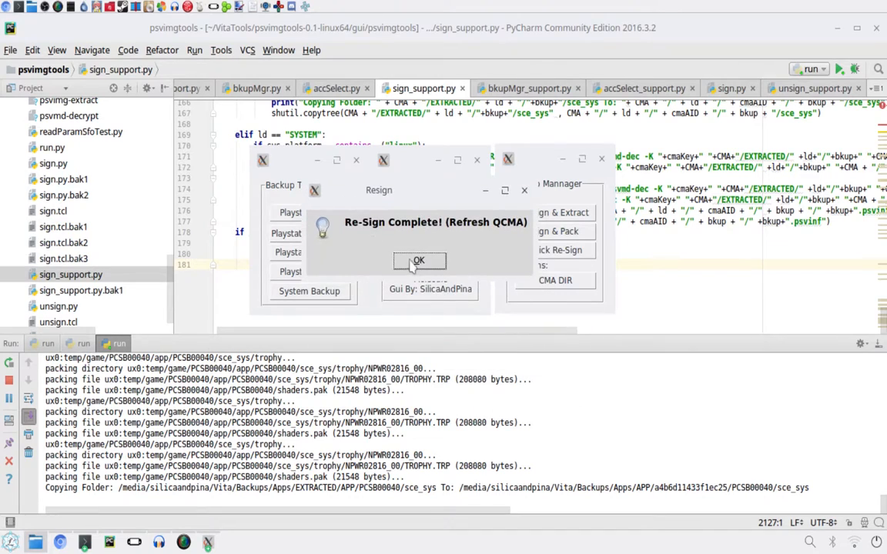
# Step: Dismiss the Re-Sign Complete message, returning to the main window and Backup Manager
pyautogui.click(418, 260)
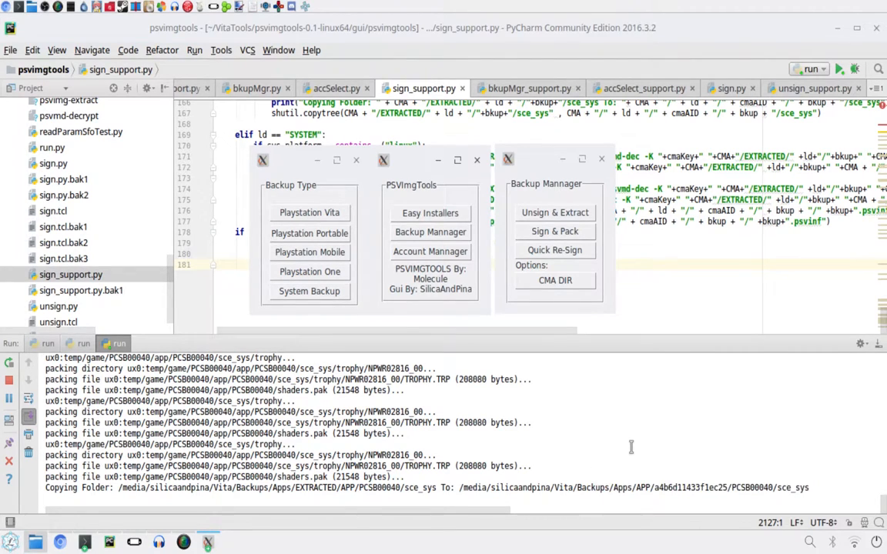
pyautogui.moveTo(554, 212)
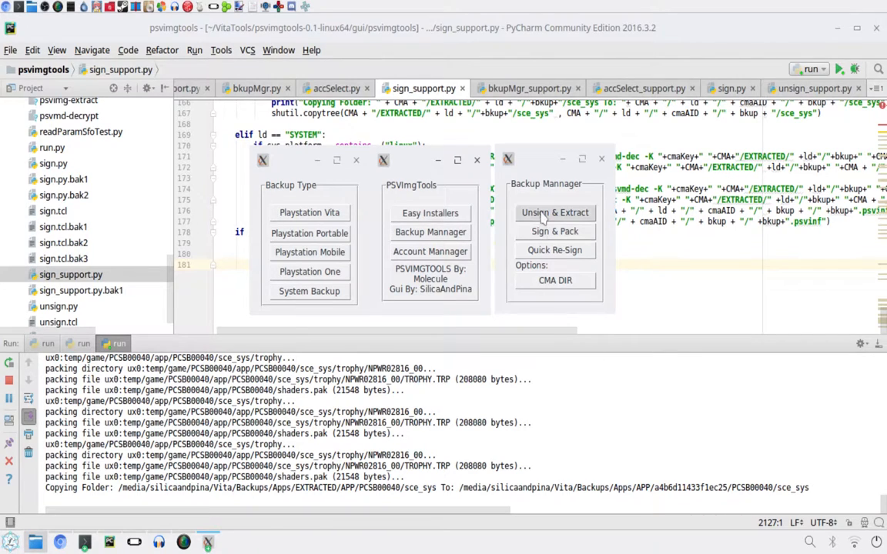
pyautogui.moveTo(578, 206)
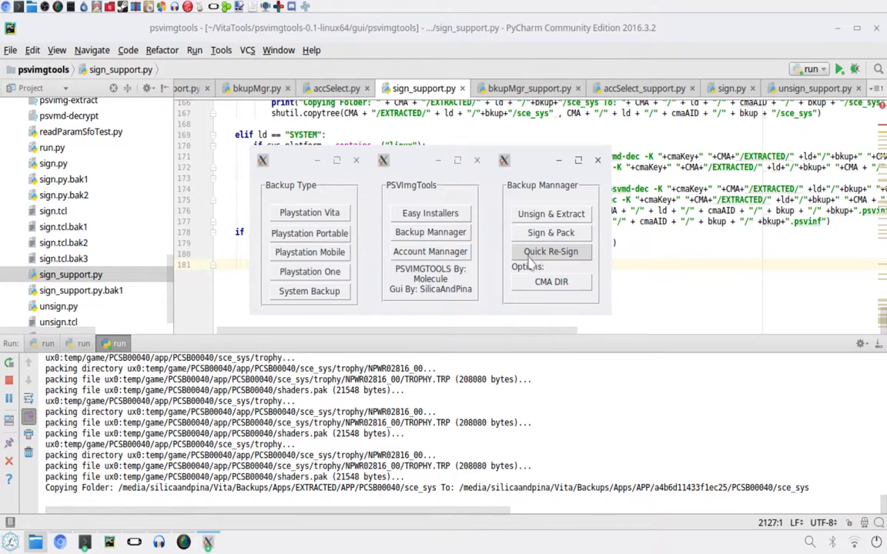
pyautogui.moveTo(477, 261)
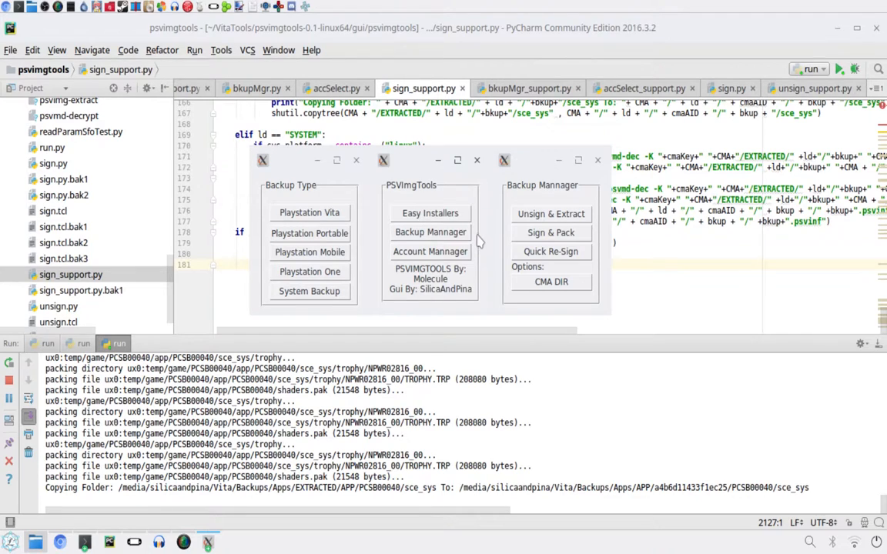
pyautogui.moveTo(486, 157)
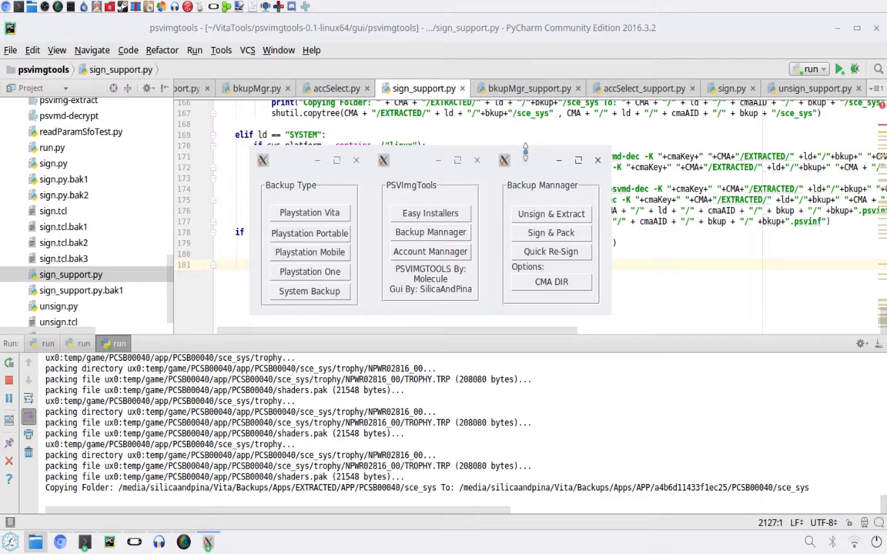
pyautogui.moveTo(542, 160); pyautogui.dragTo(542, 139)
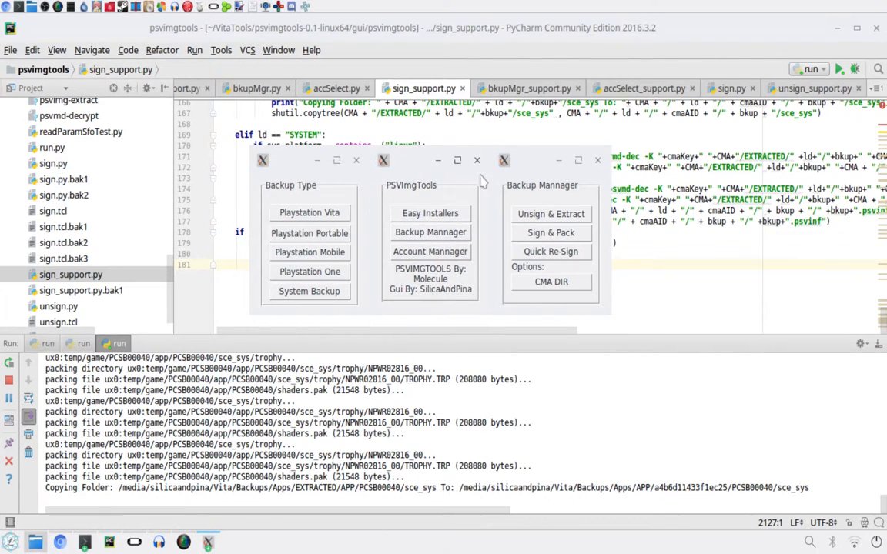
pyautogui.moveTo(396, 275)
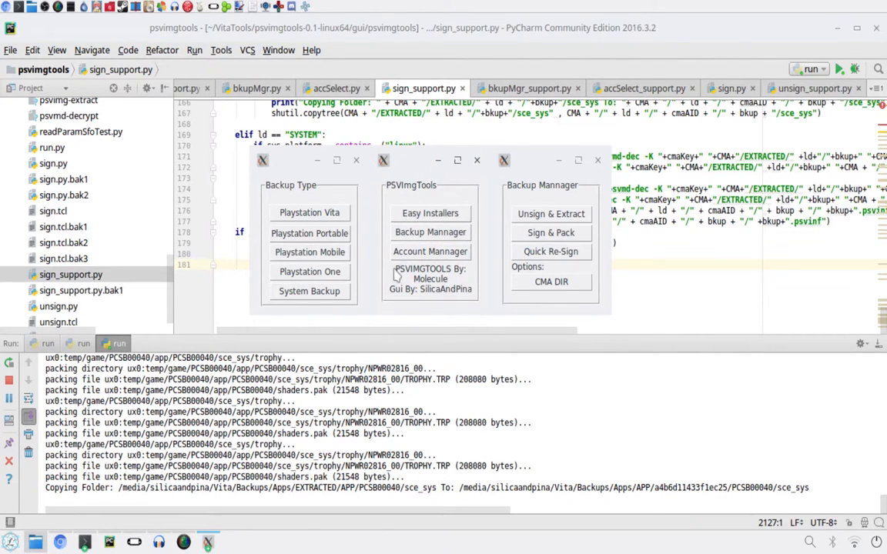
pyautogui.moveTo(357, 182)
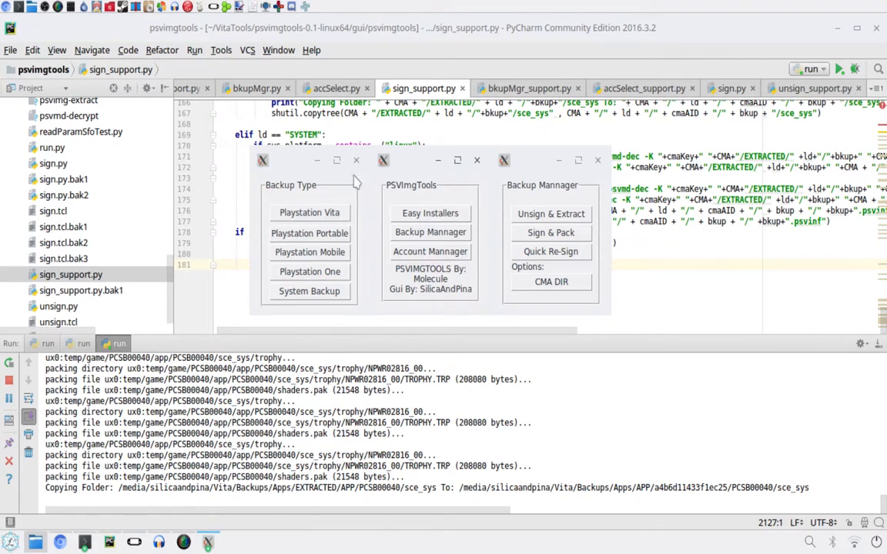
# Step: Close the Backup Manager, move the main tools window right and launch Easy Installers
pyautogui.click(356, 160)
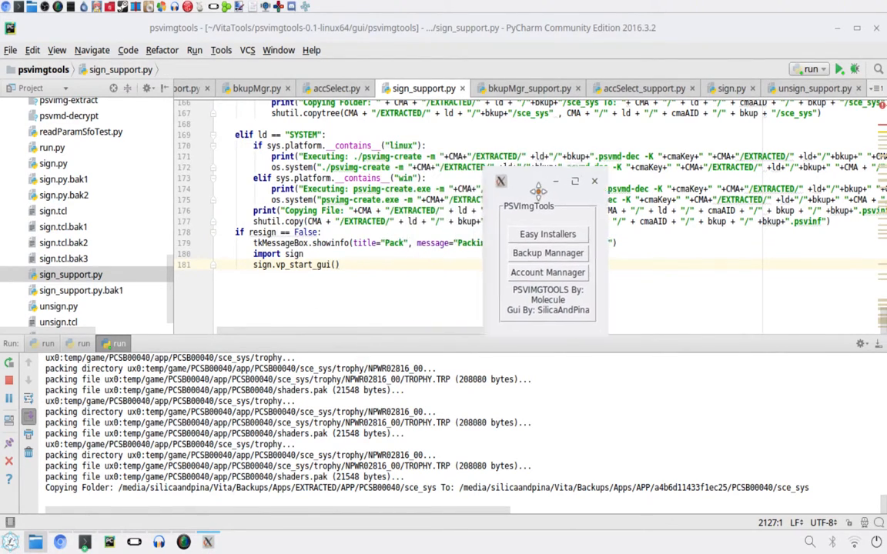
pyautogui.moveTo(530, 206); pyautogui.dragTo(591, 157)
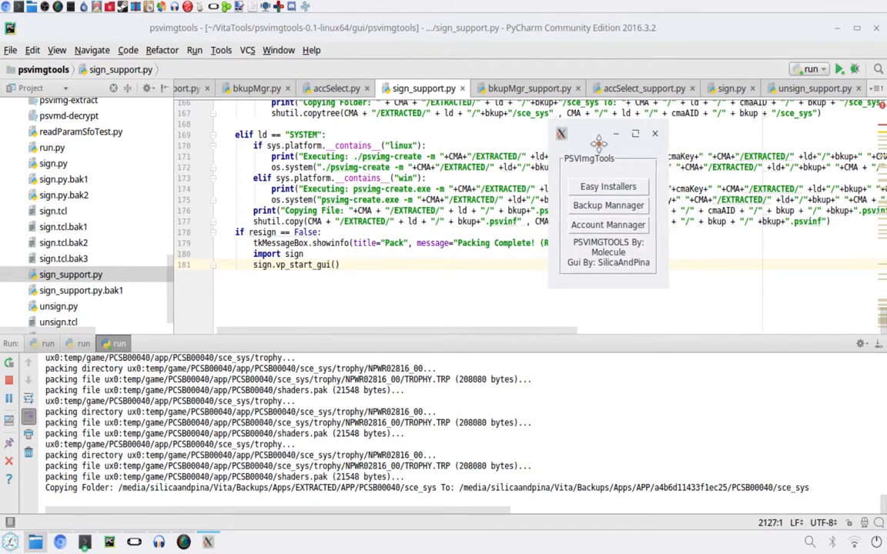
pyautogui.click(602, 185)
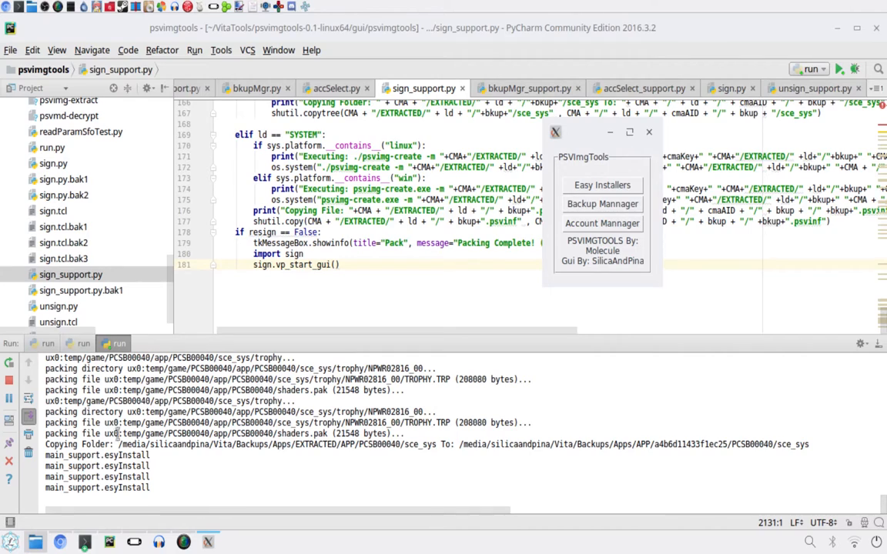
pyautogui.moveTo(151, 459)
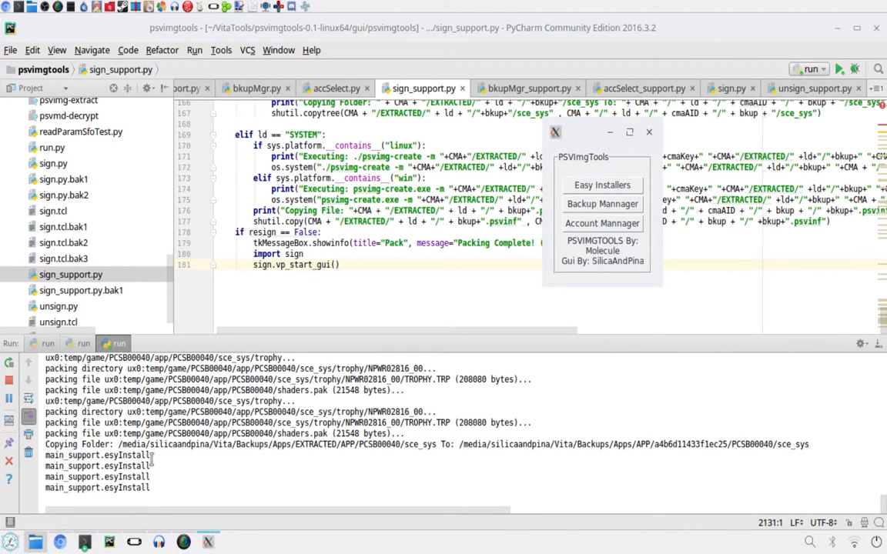
pyautogui.moveTo(485, 315)
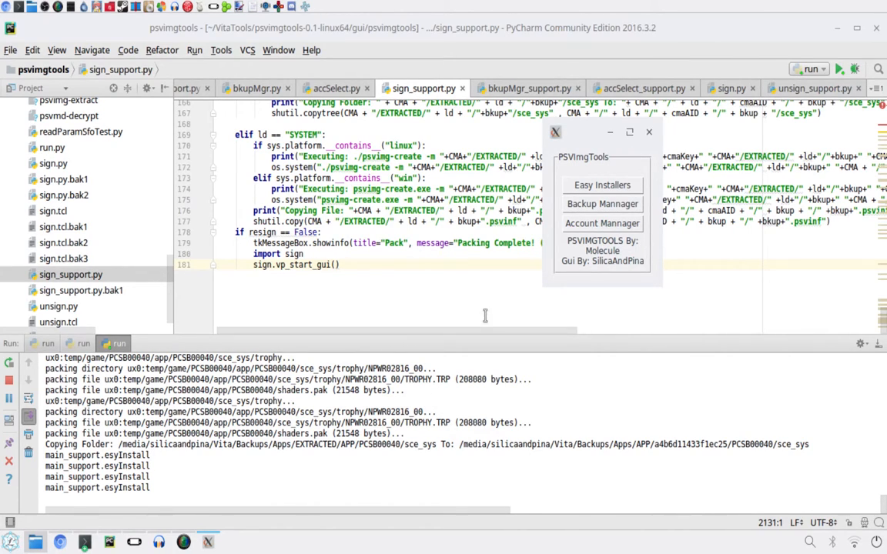
pyautogui.moveTo(437, 318)
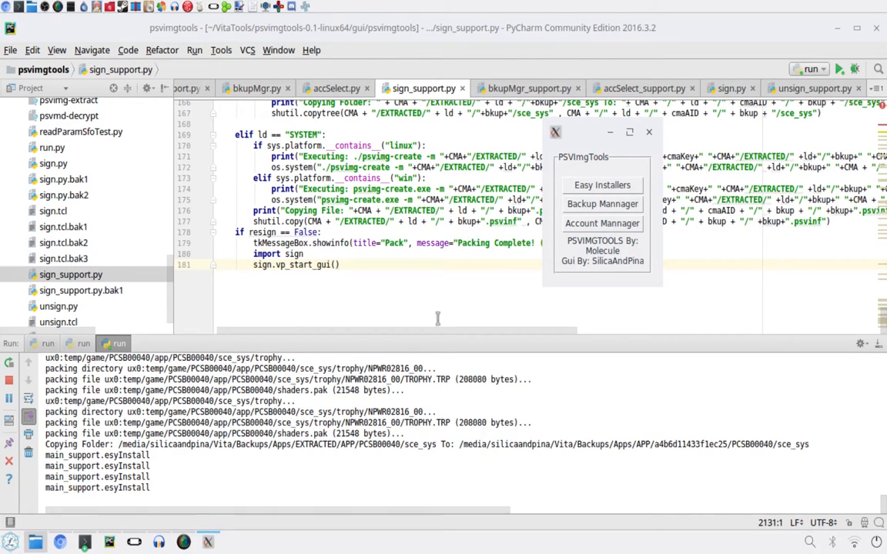
pyautogui.moveTo(325, 446)
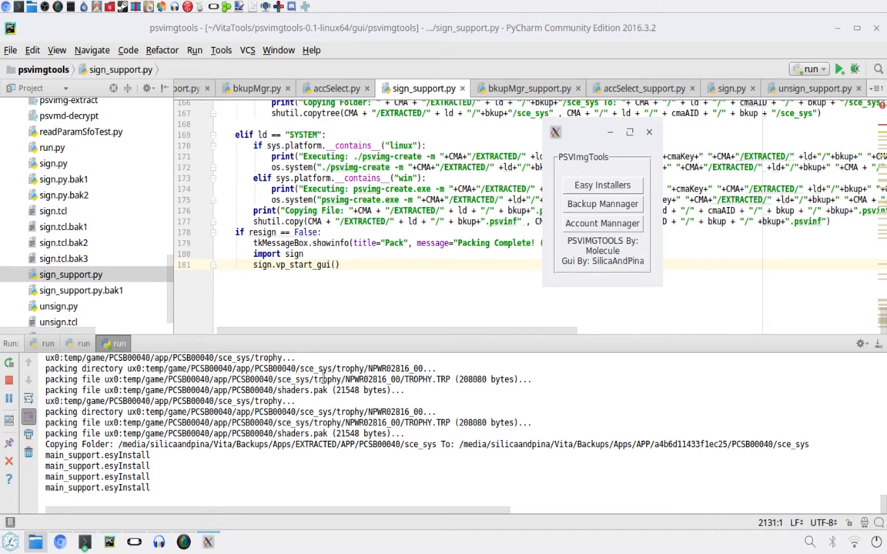
pyautogui.click(183, 542)
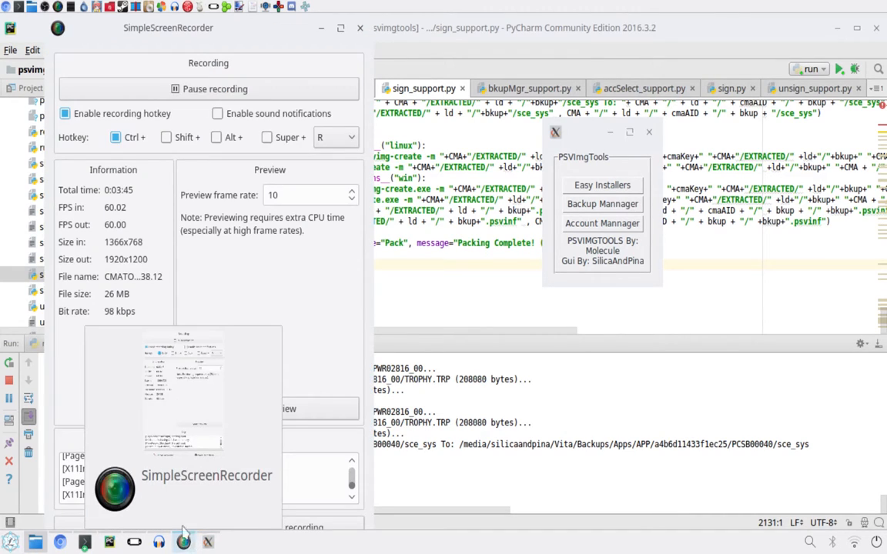